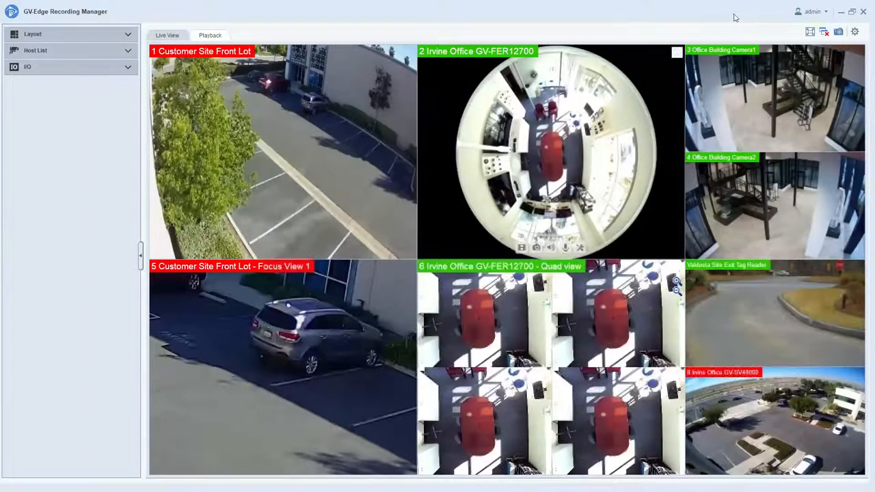
mouse_move(732, 62)
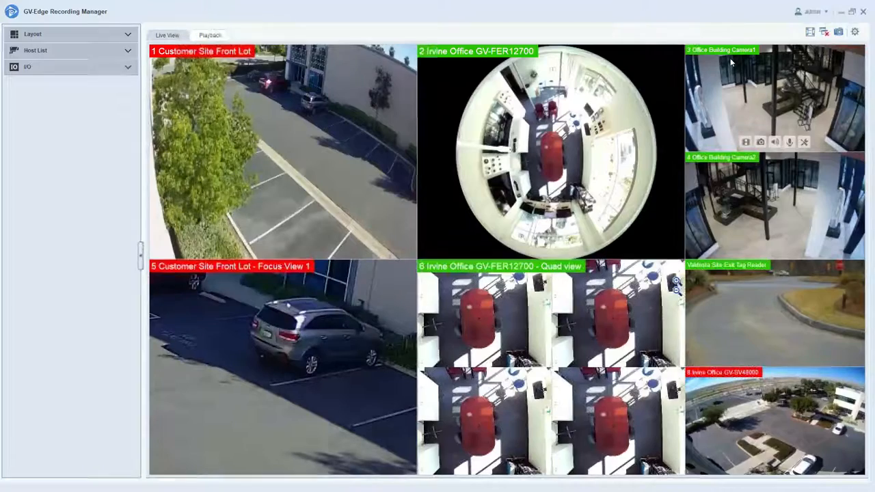
mouse_move(724, 4)
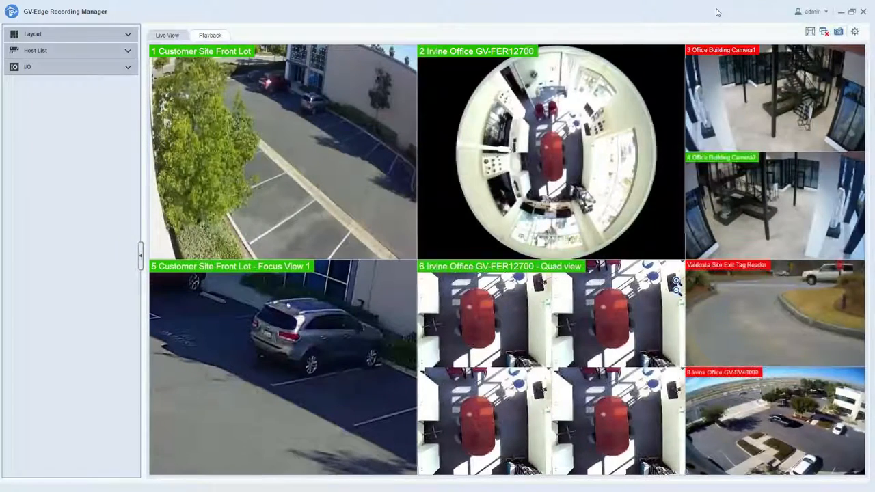
- Add a new layout named 'Test 2' with a custom arrangement of large and small tiles
left_click(33, 33)
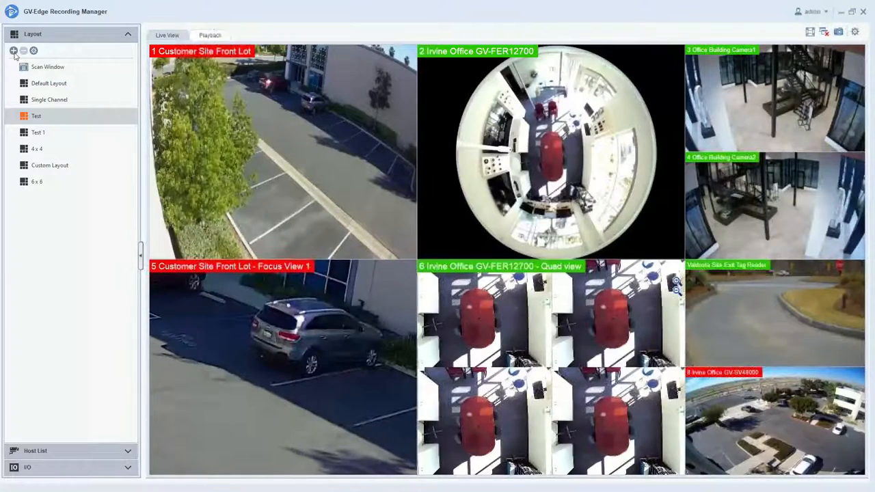
left_click(13, 51)
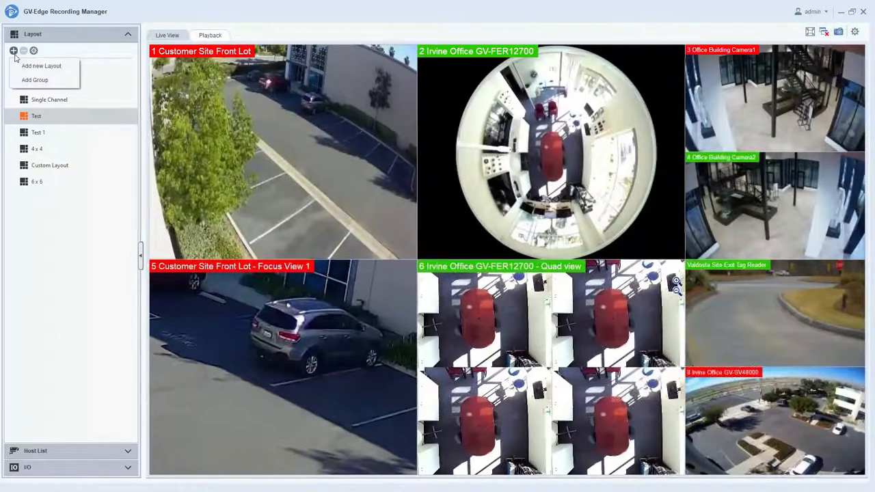
left_click(41, 65)
type("Test")
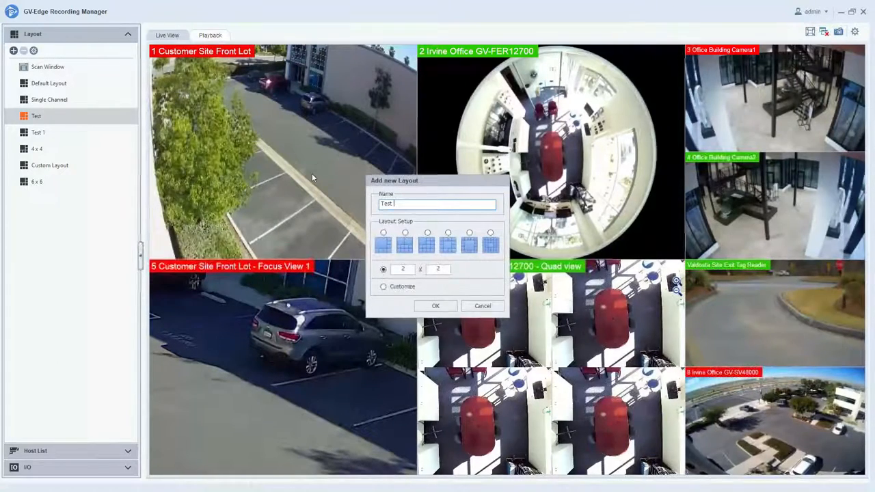
type("2")
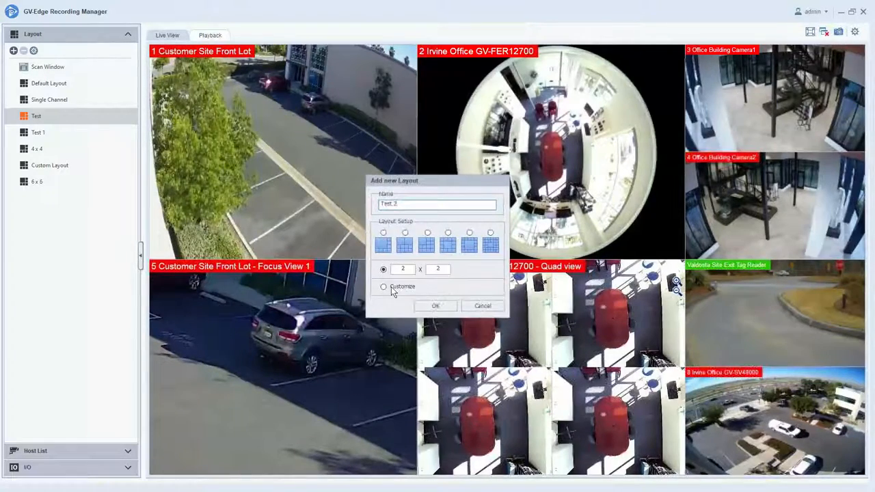
left_click(384, 287)
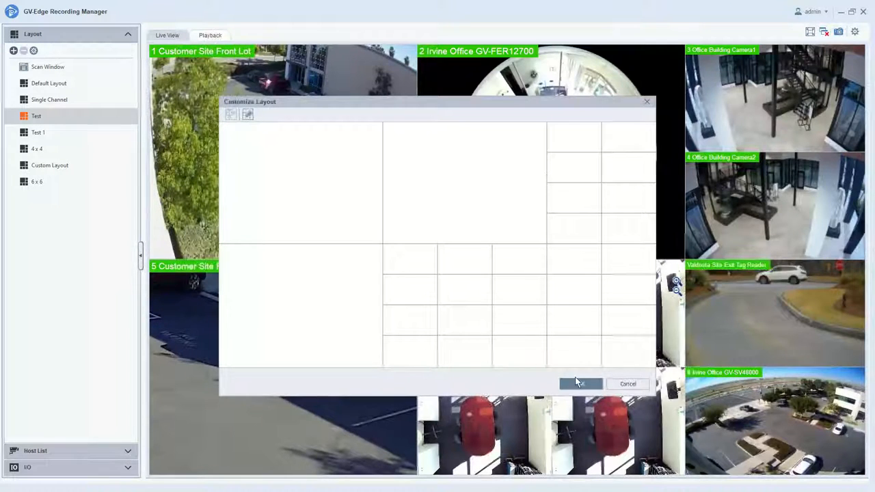
- Confirm the Test 2 tiles and fill them with Irvine Office GV-SV48000 and GV-EBD8711 cameras
left_click(581, 384)
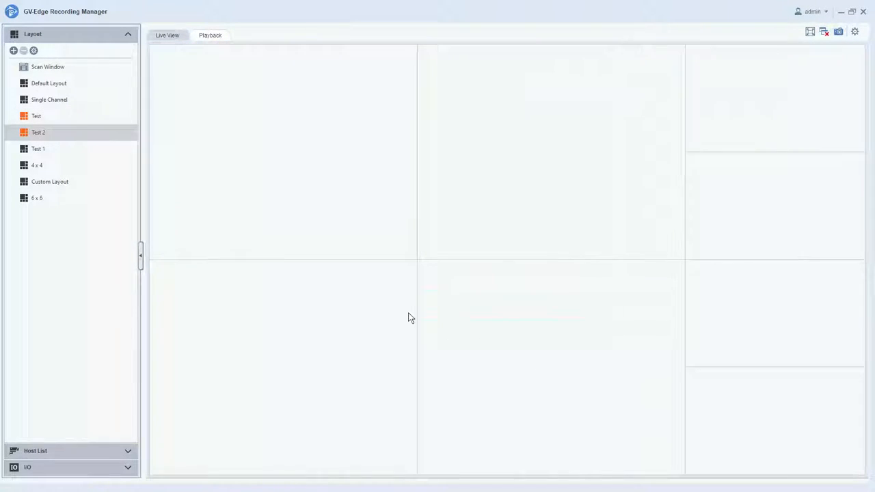
left_click(127, 33)
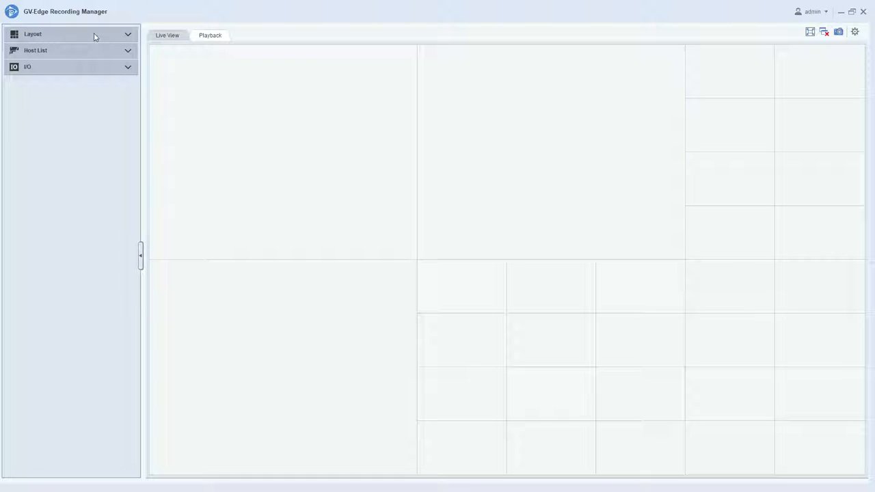
mouse_move(61, 58)
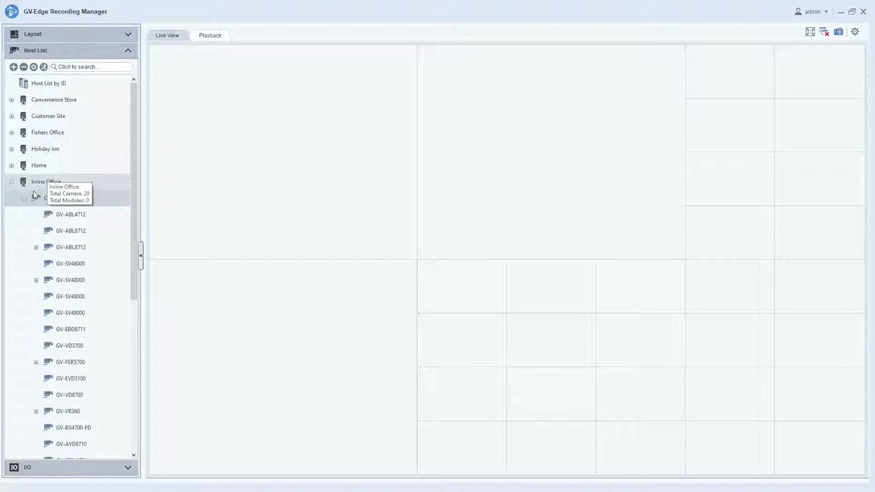
left_click(12, 181)
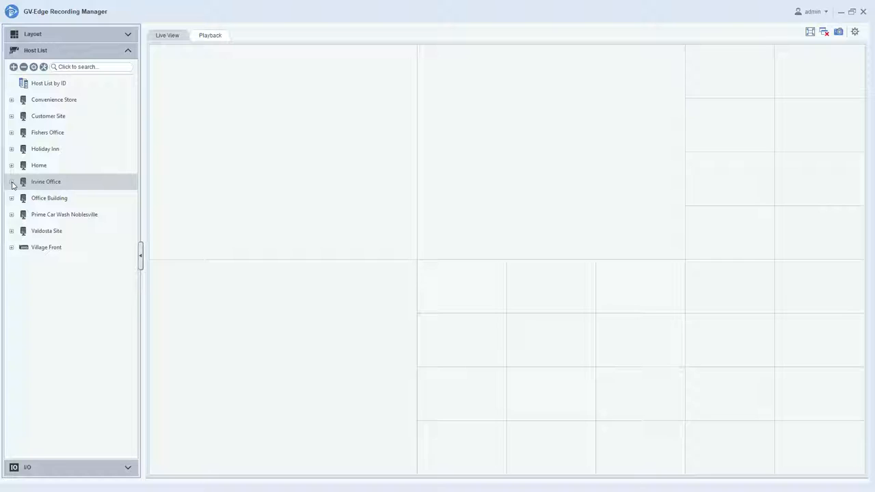
left_click(12, 181)
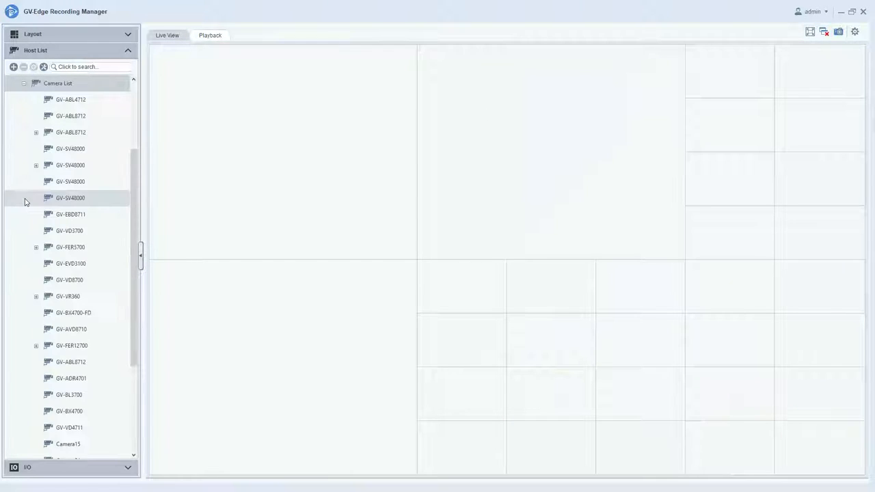
left_click(70, 181)
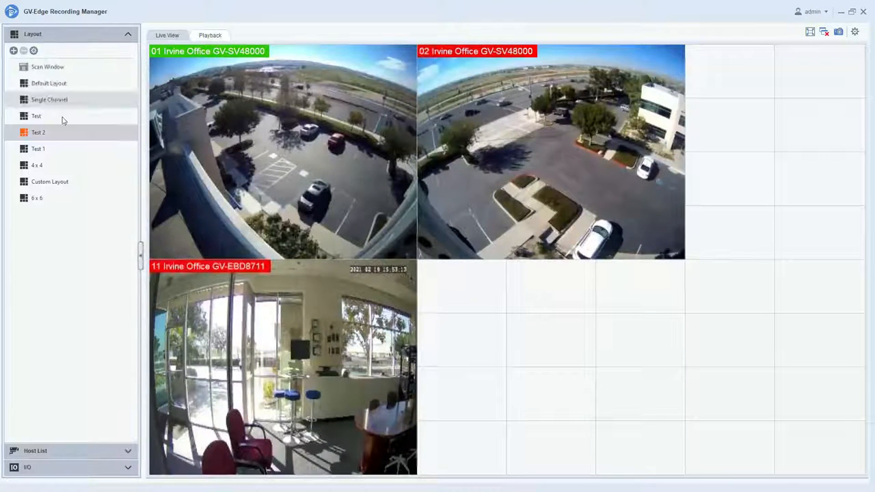
mouse_move(87, 118)
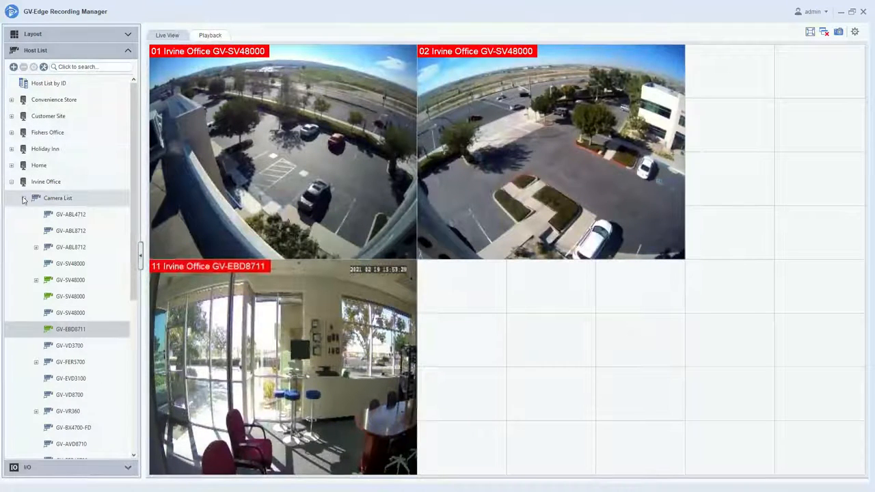
- Put the Home host's Front Patio camera into Test 2's second tile
left_click(11, 182)
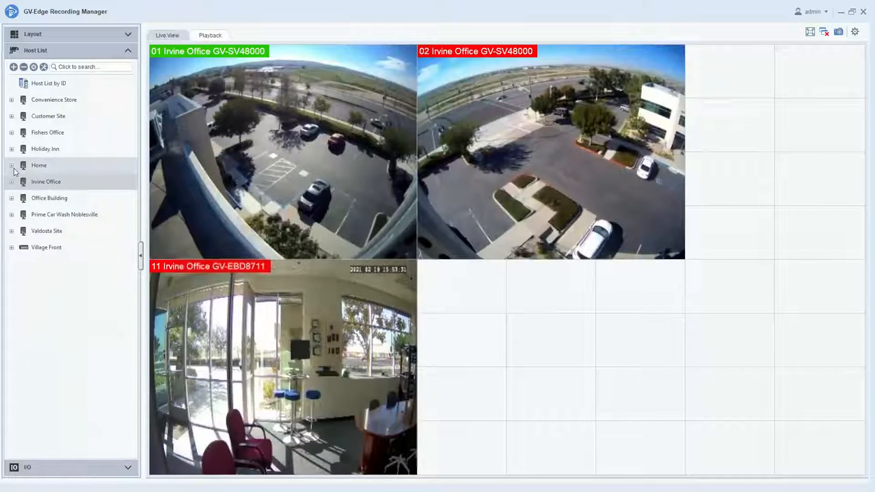
left_click(11, 165)
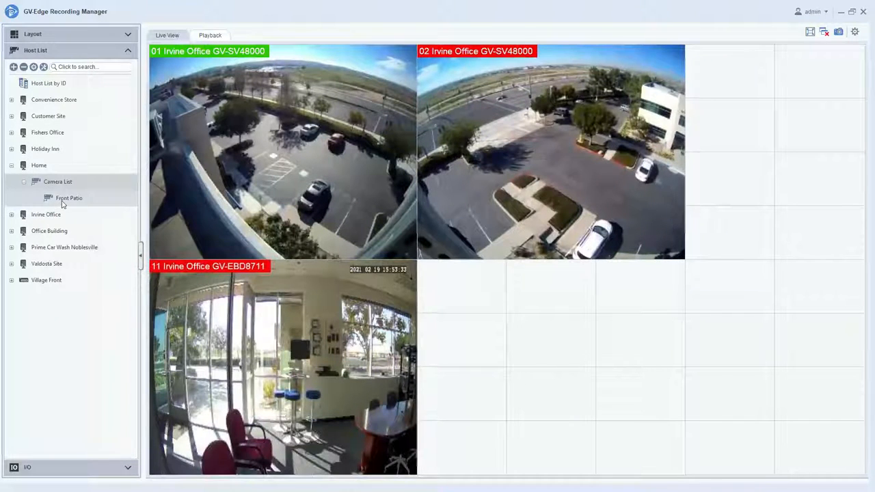
double_click(69, 198)
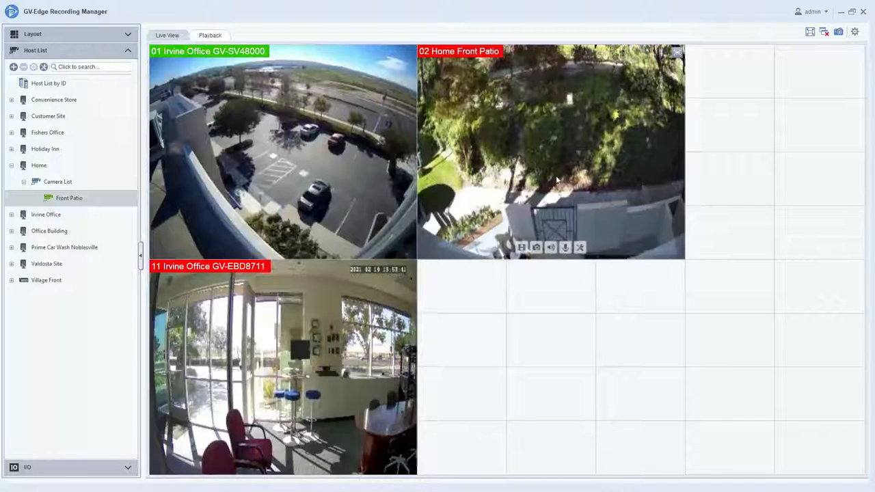
left_click(32, 34)
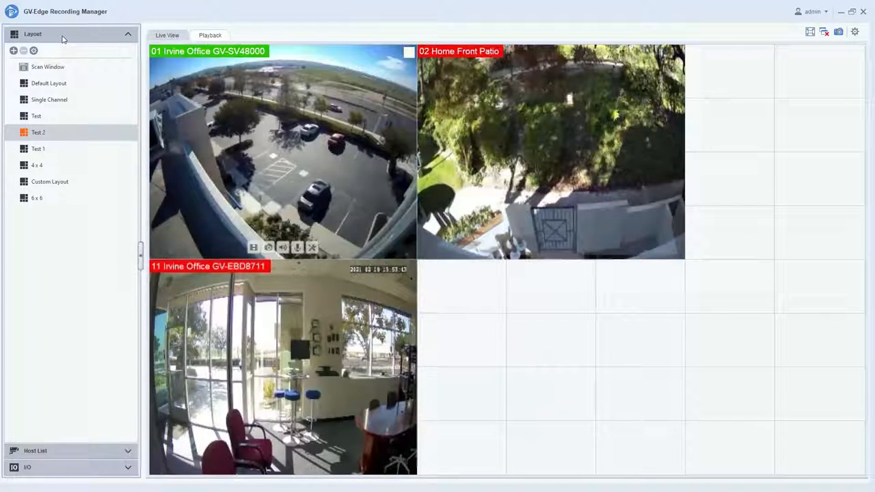
- Switch to the Test 1 layout showing eight Customer Site, Irvine Office, Office Building and Valdosta feeds
left_click(38, 148)
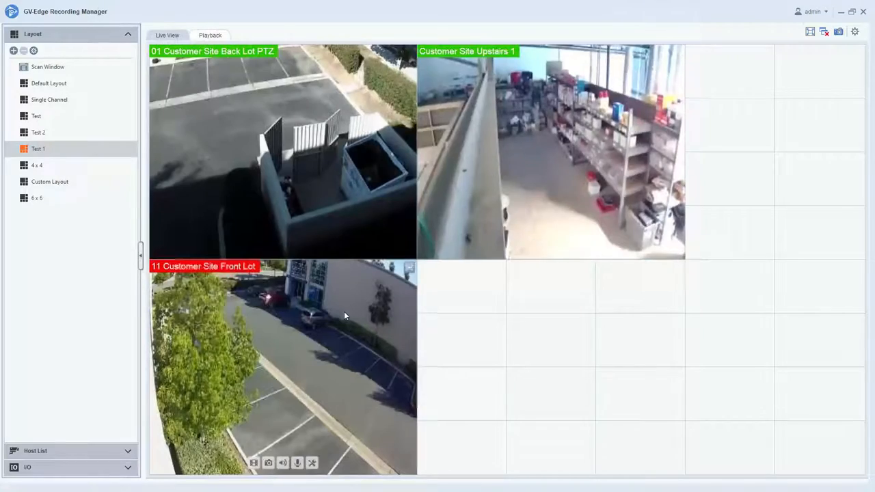
double_click(283, 367)
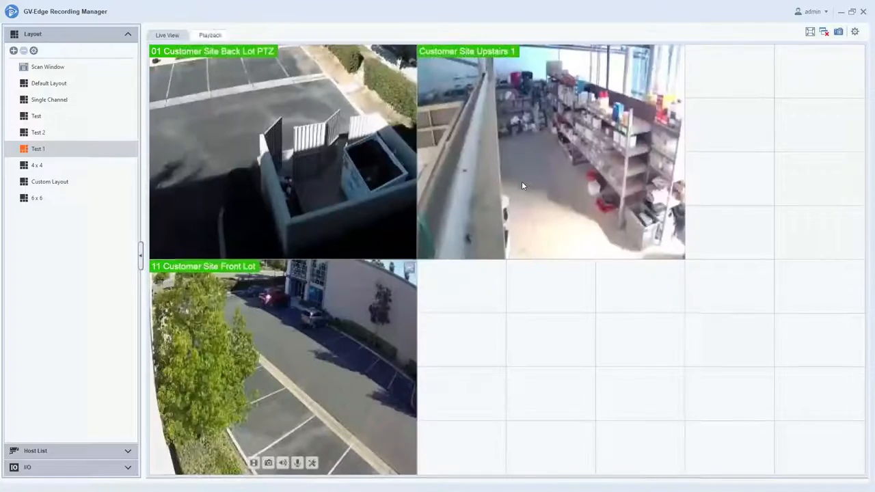
mouse_move(170, 217)
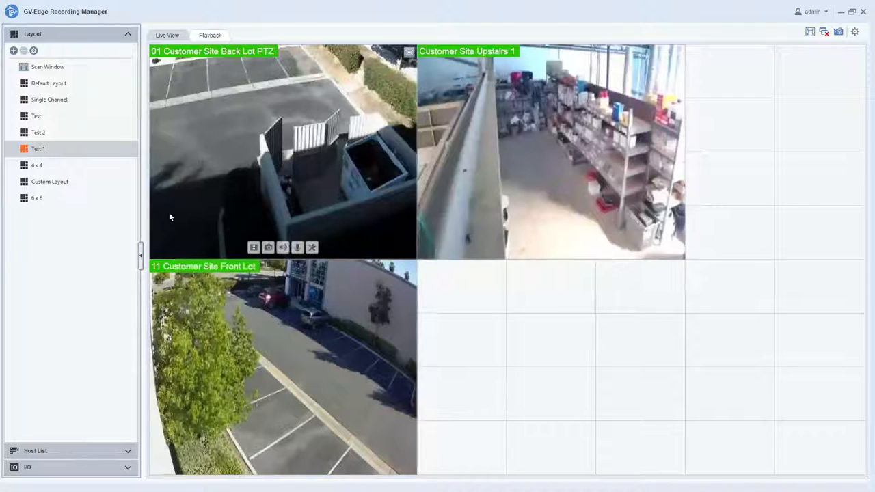
left_click(36, 115)
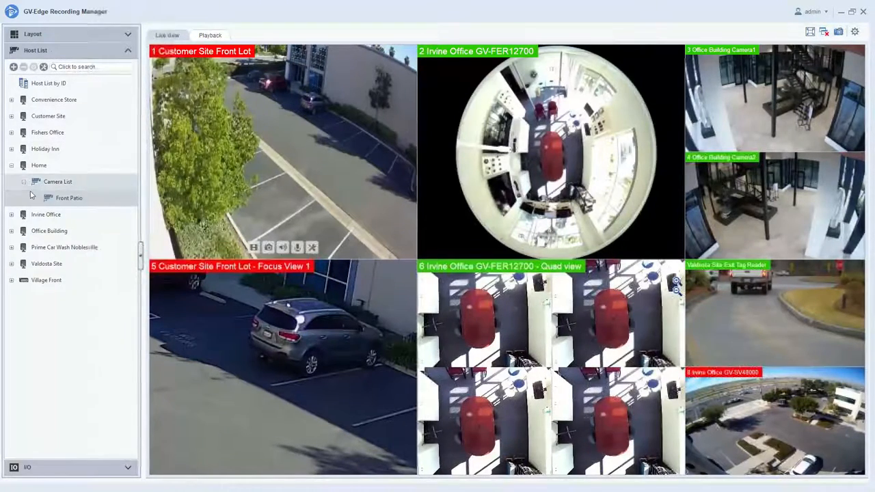
- Expand GV-FER5700 in the host list to show its Quad view and four quadrant views
left_click(11, 165)
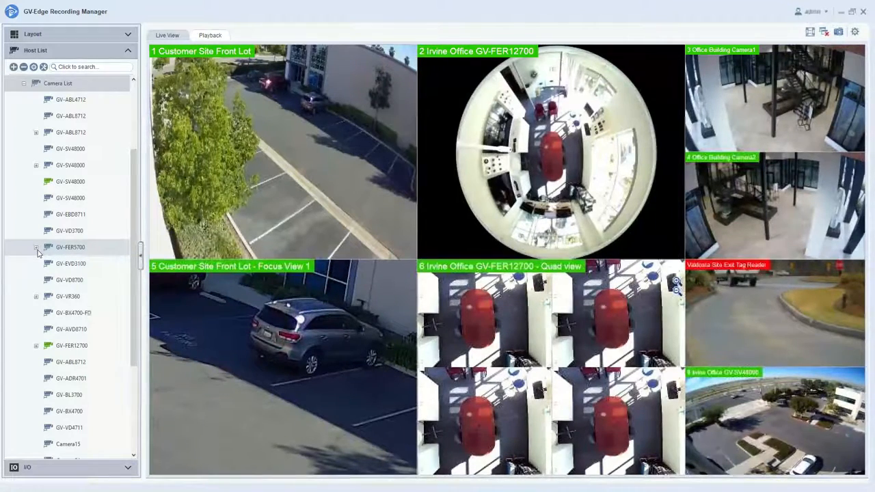
left_click(36, 246)
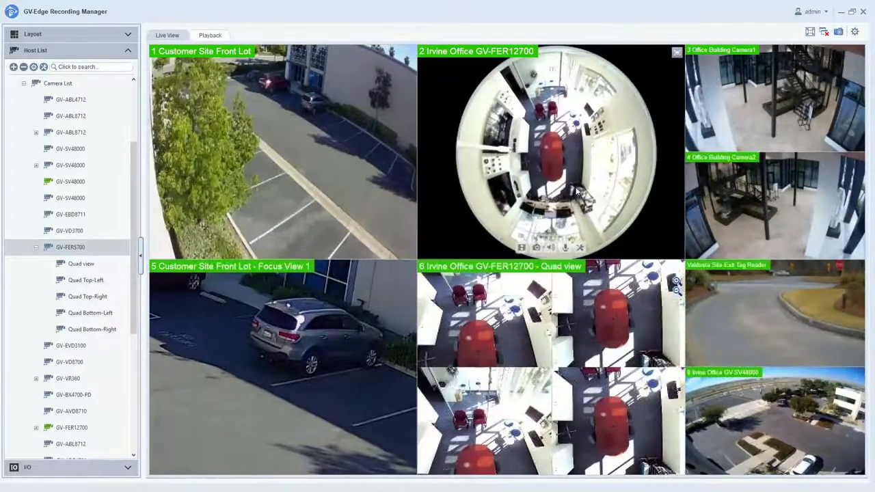
double_click(550, 150)
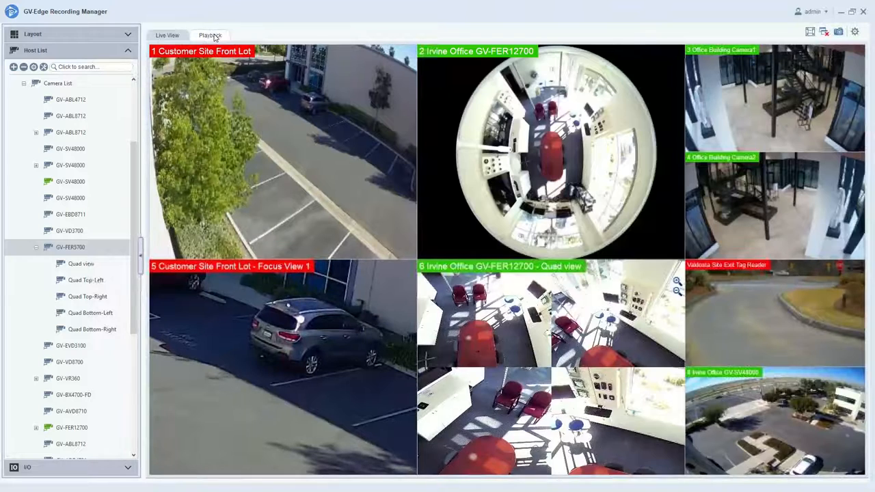
- Enter Playback and load recordings for the Valdosta Site Exit Tag Reader tile
left_click(210, 35)
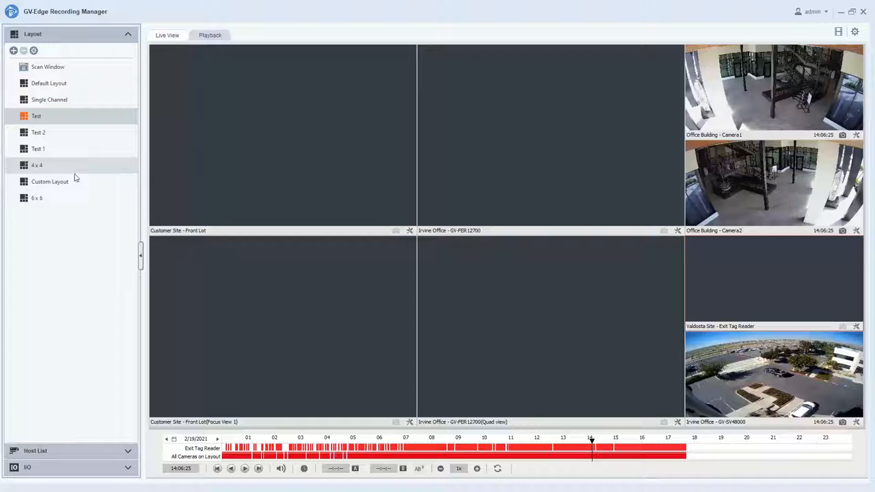
mouse_move(88, 149)
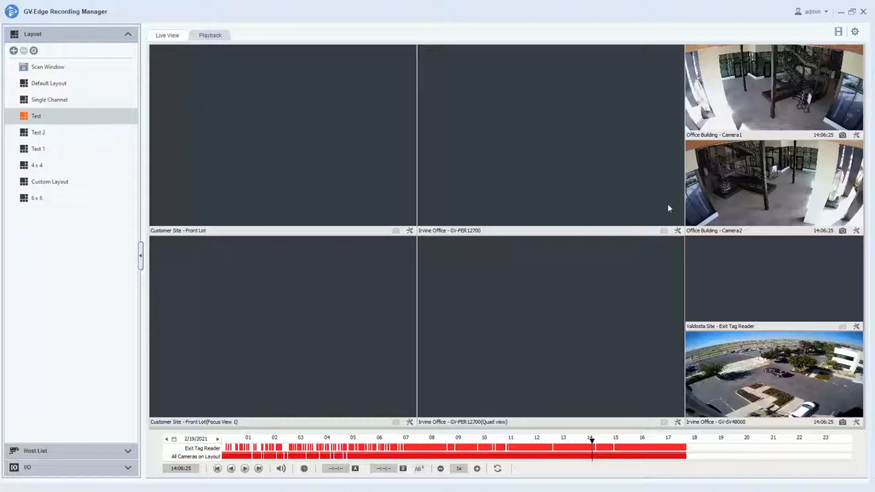
mouse_move(768, 311)
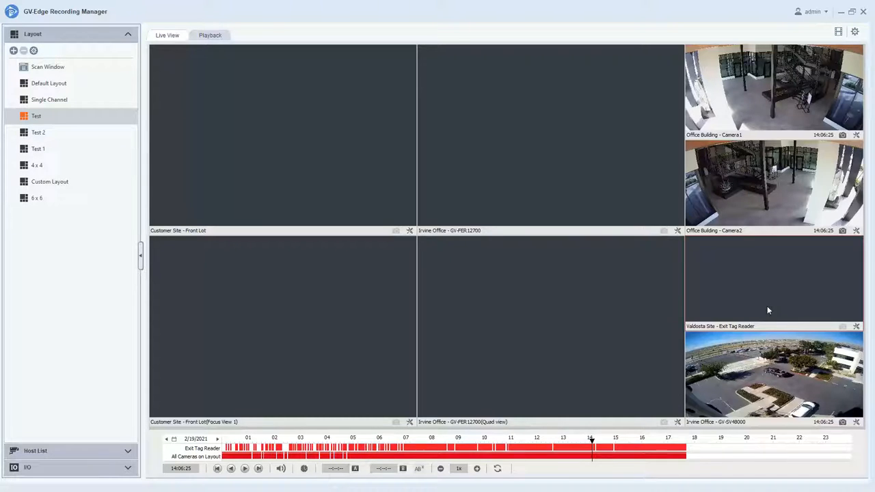
double_click(774, 374)
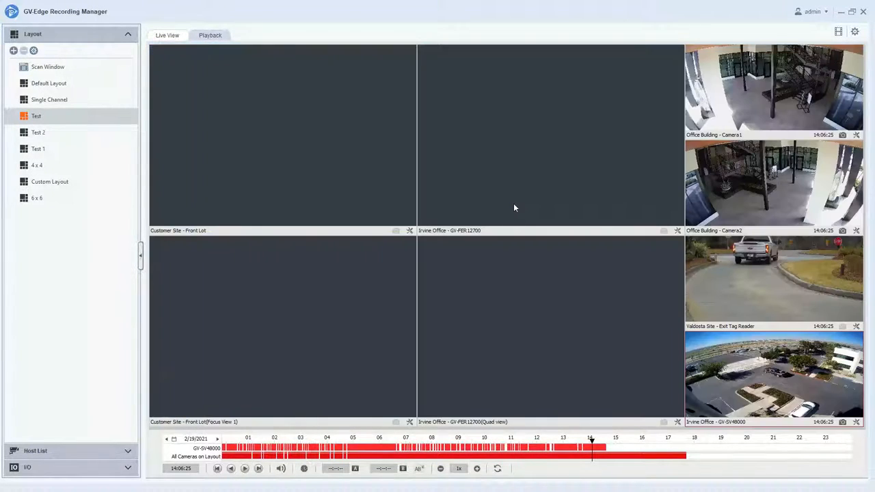
mouse_move(518, 217)
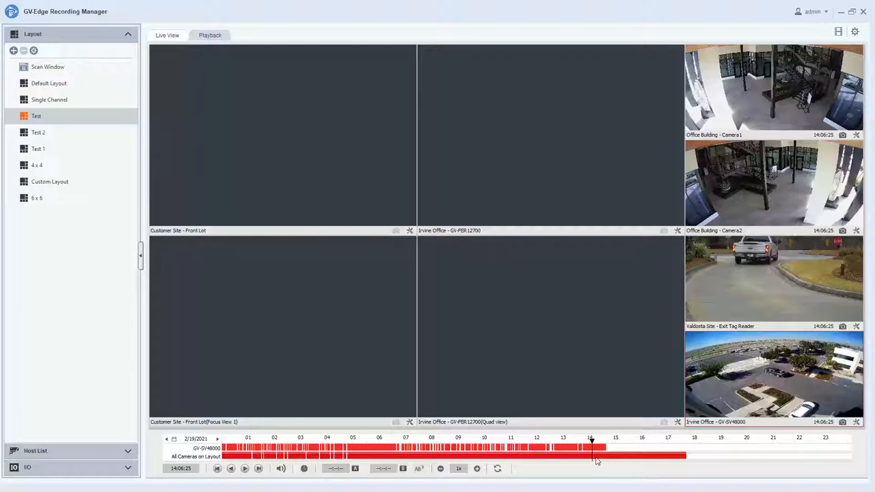
mouse_move(744, 295)
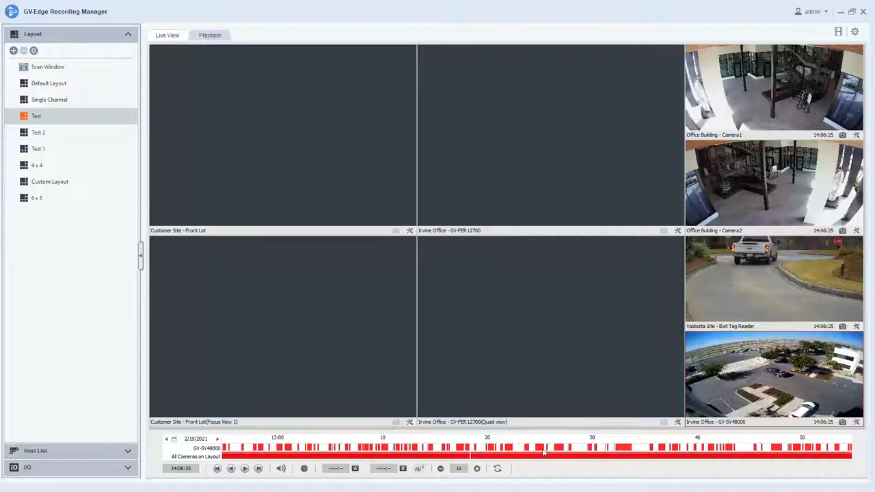
- Play the 2/19/2021 footage from around 13:24 and pause it at 13:24:51
left_click(537, 448)
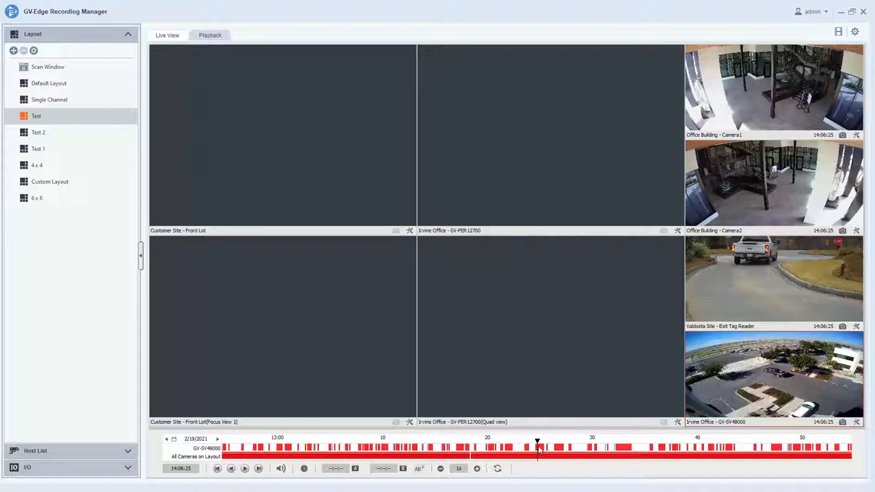
left_click(538, 448)
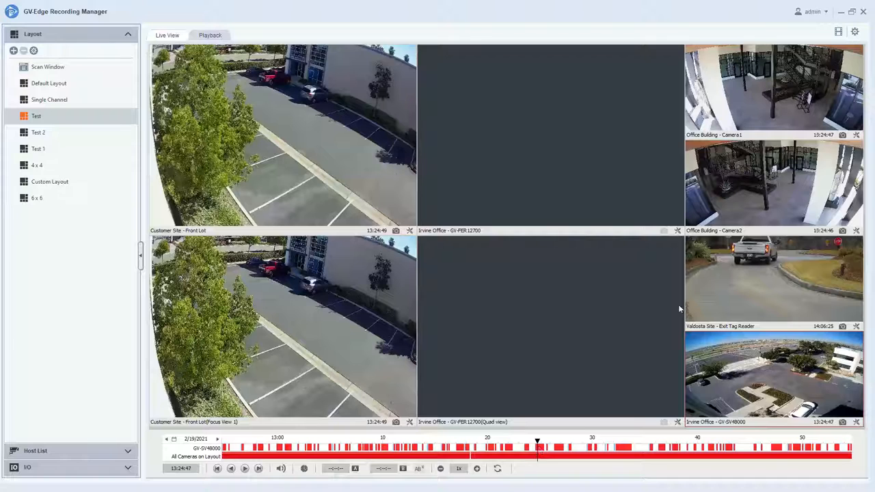
mouse_move(761, 316)
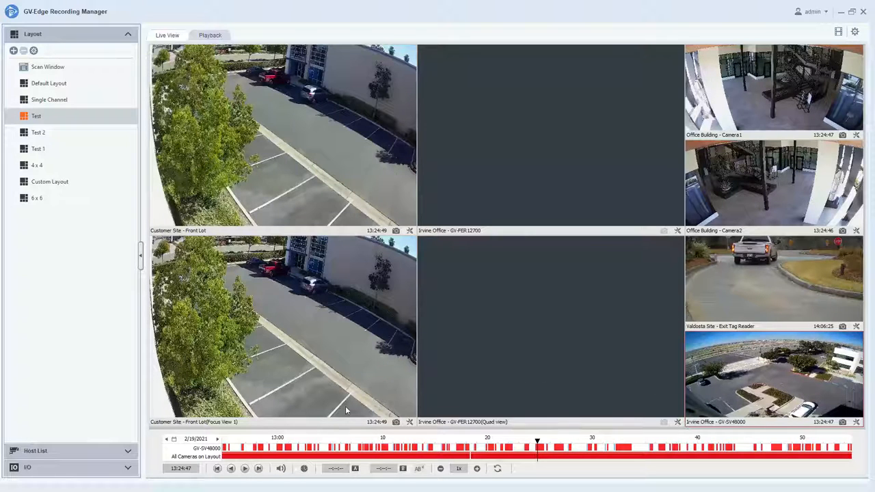
left_click(245, 469)
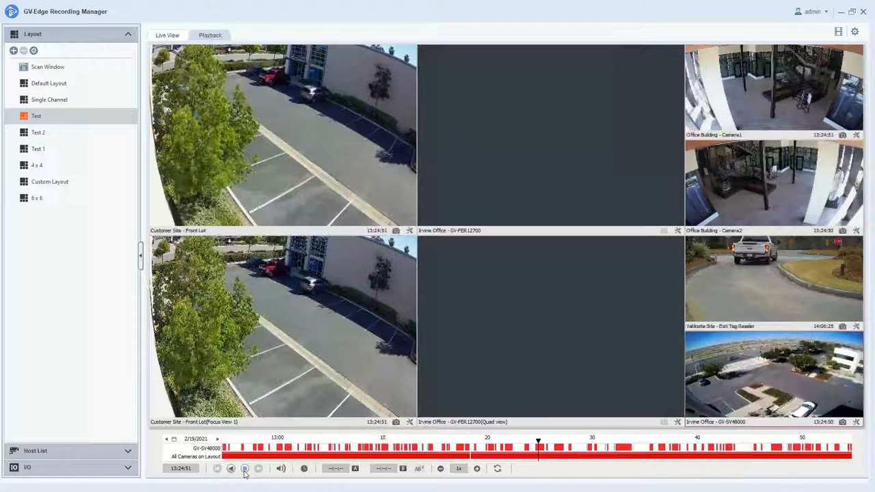
left_click(244, 469)
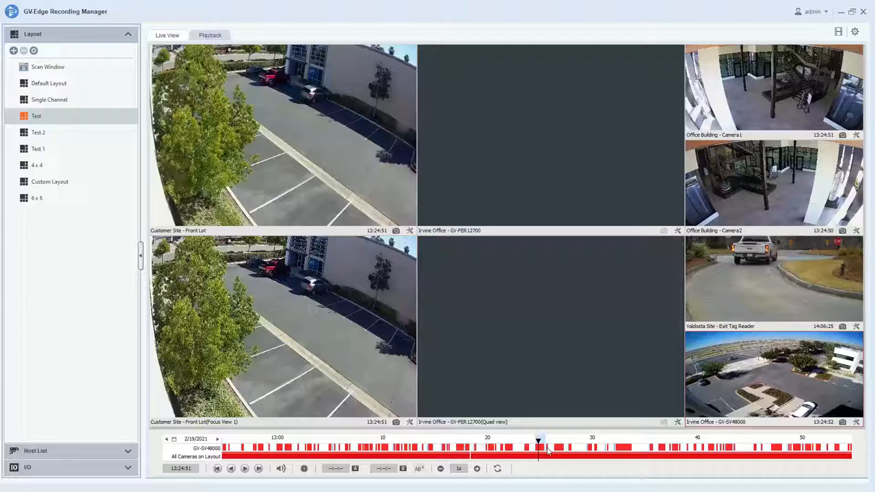
- Start saving the 13:24:31–13:25:47 footage as an AVI file from the timeline
right_click(547, 450)
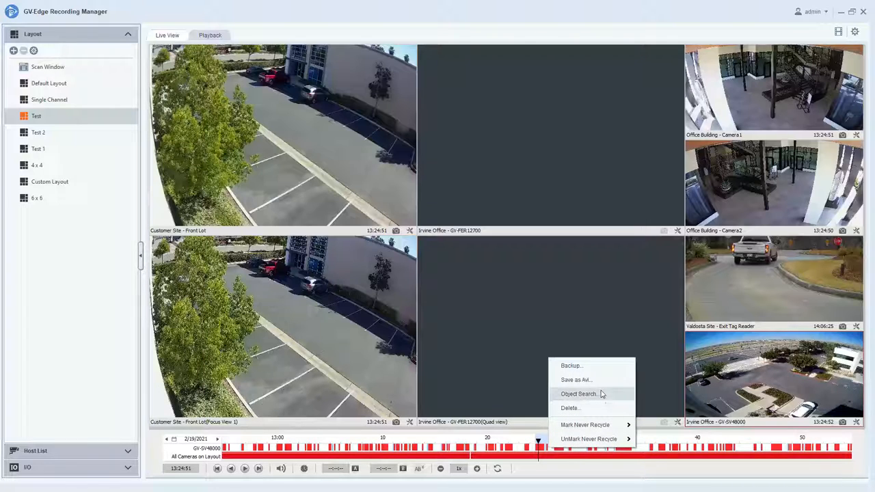
left_click(603, 385)
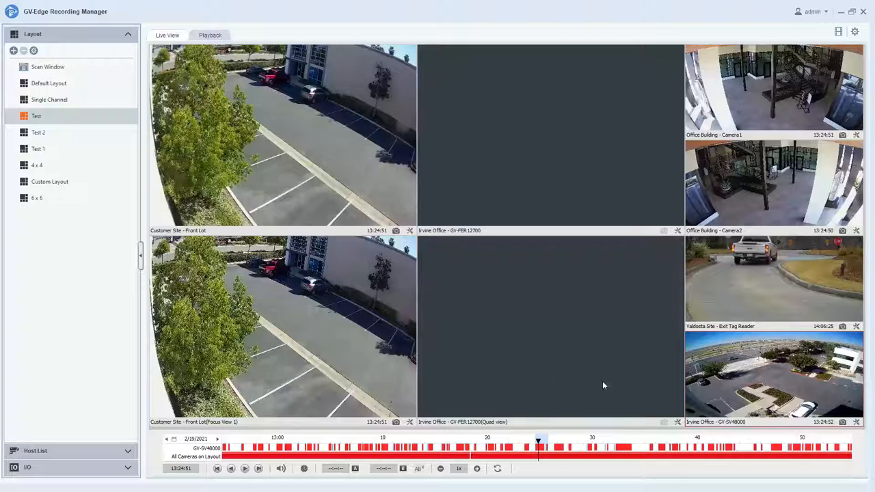
mouse_move(590, 386)
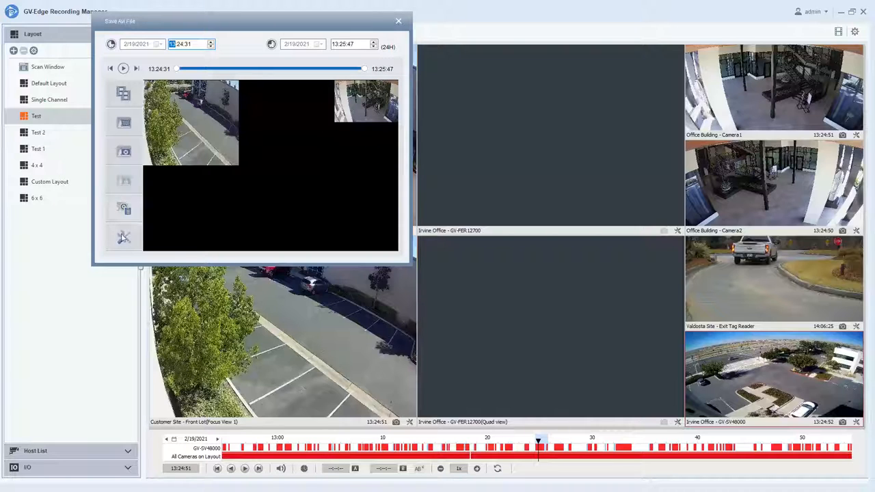
mouse_move(124, 238)
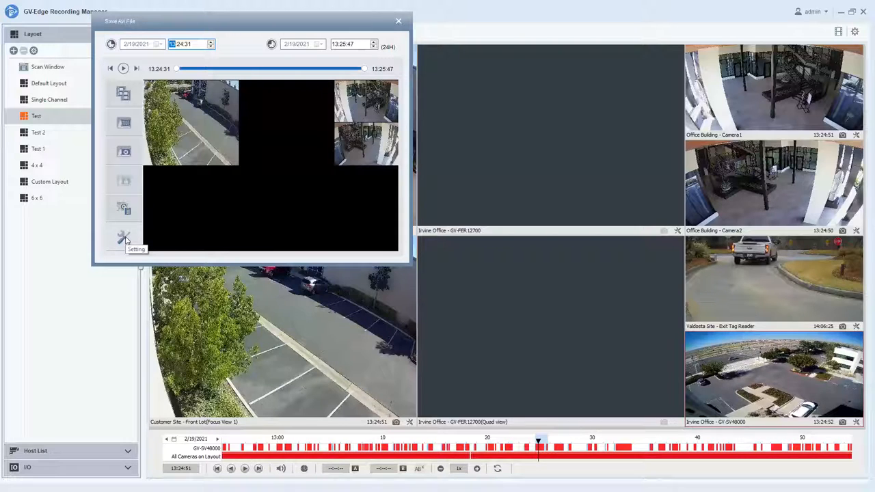
- Set the AVI export codec to WMV9
left_click(124, 237)
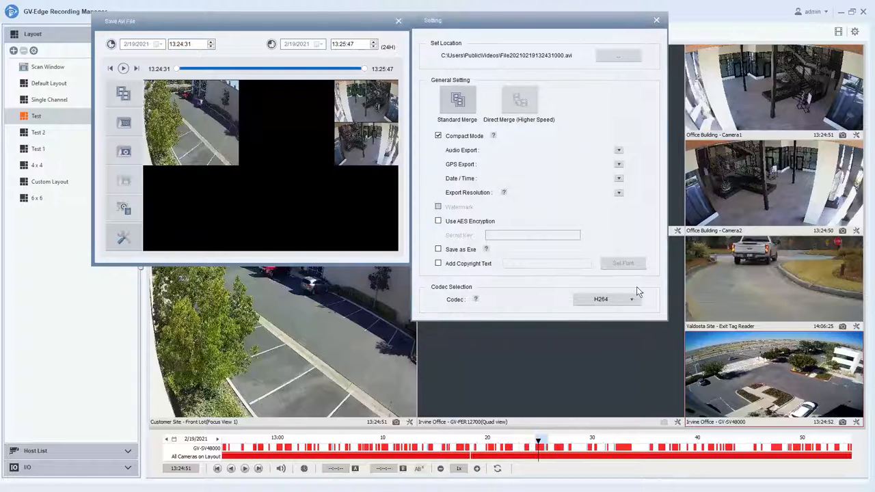
left_click(629, 299)
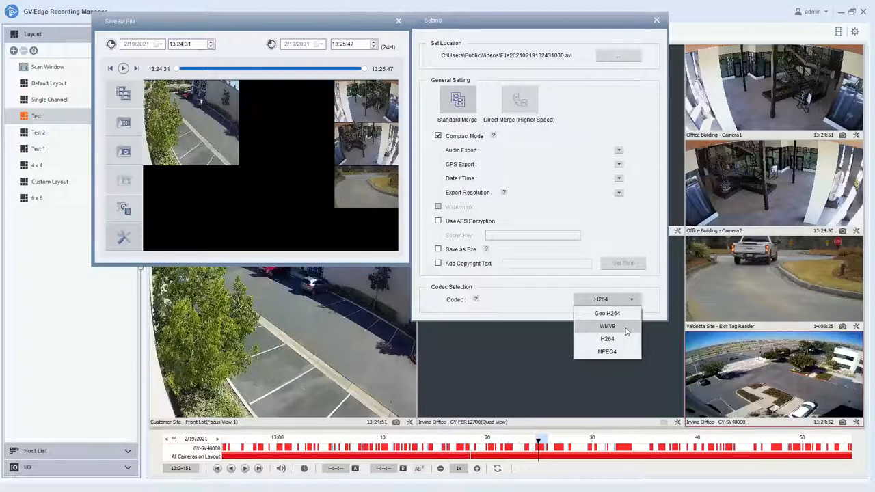
left_click(608, 326)
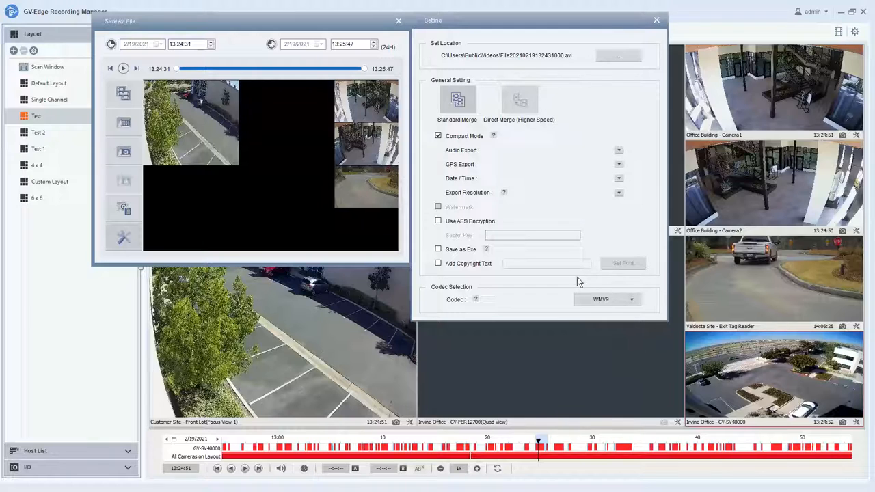
mouse_move(579, 287)
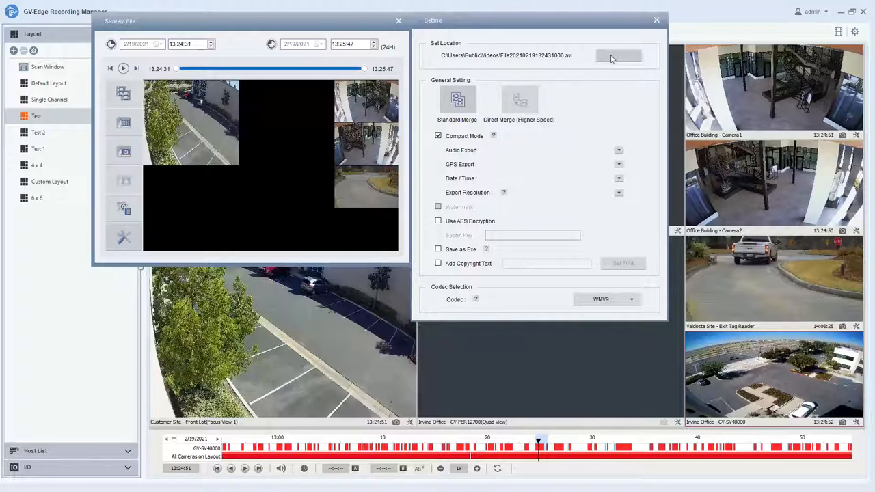
- Set the export location to 'Demo Clip.avi' on the Desktop
left_click(619, 56)
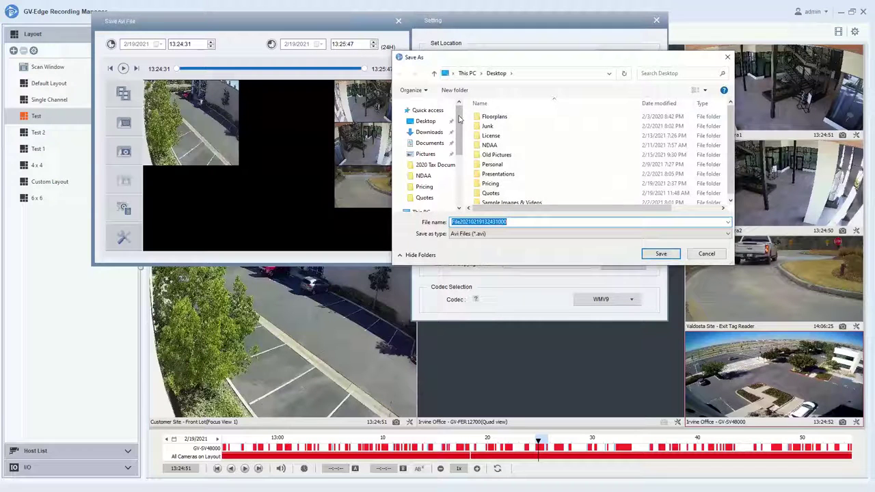
left_click(512, 221)
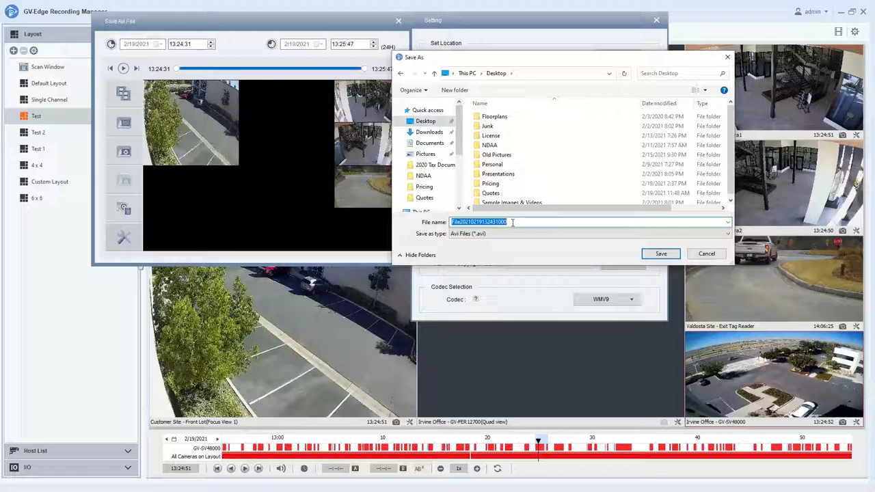
type("Demo Clip")
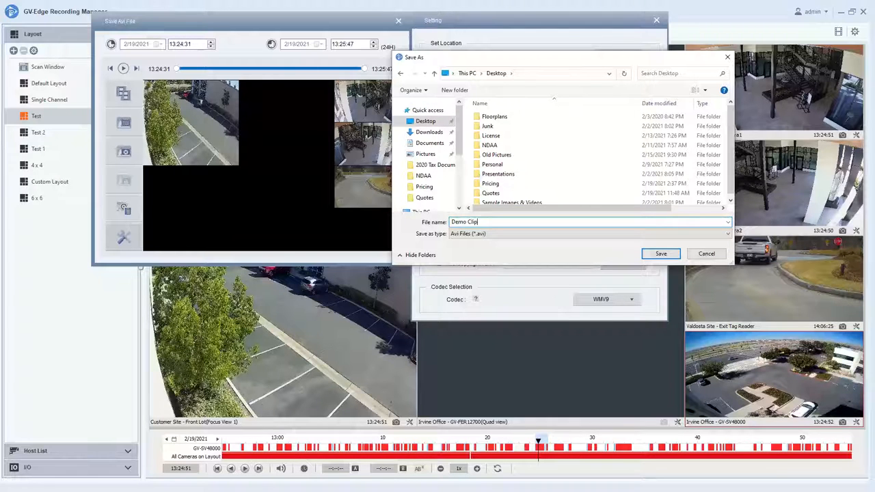
left_click(660, 254)
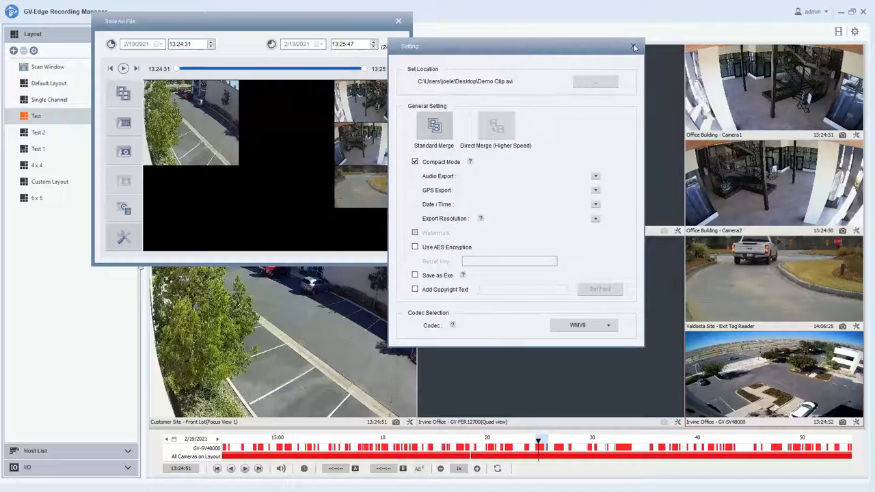
- Close the export Setting and Save AVI File windows to return to the camera grid
left_click(634, 47)
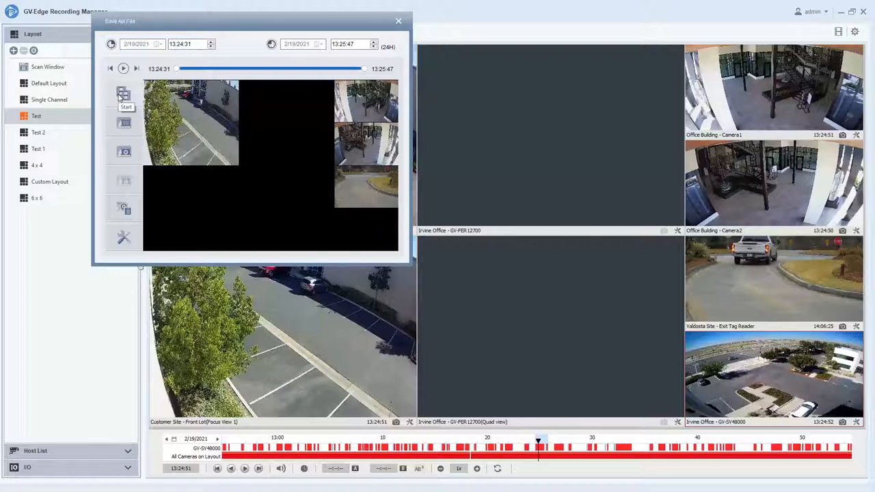
mouse_move(500, 246)
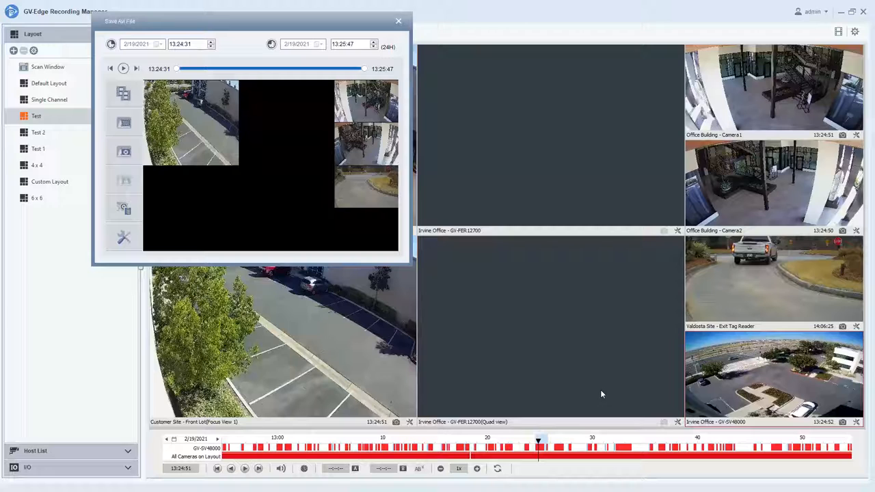
left_click(399, 20)
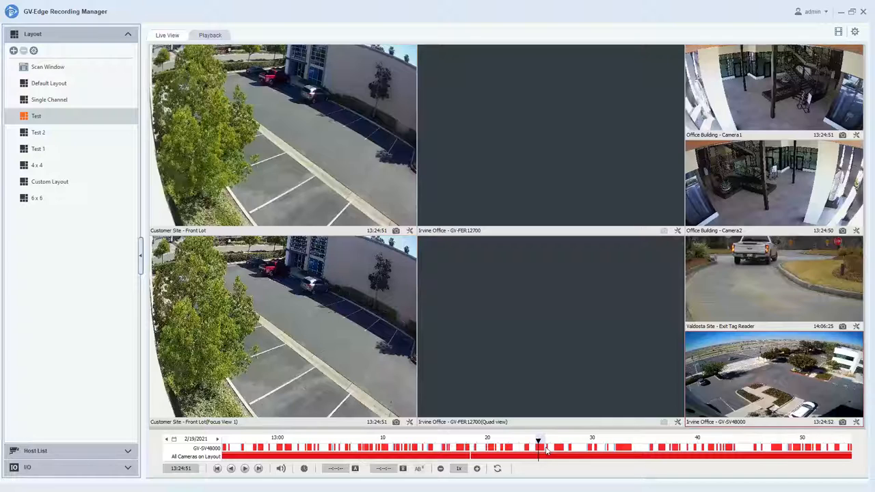
- Start a timeline backup ending at 13:25:49 for Front Lot, GV-SV48000 and GV-FER12700
right_click(547, 450)
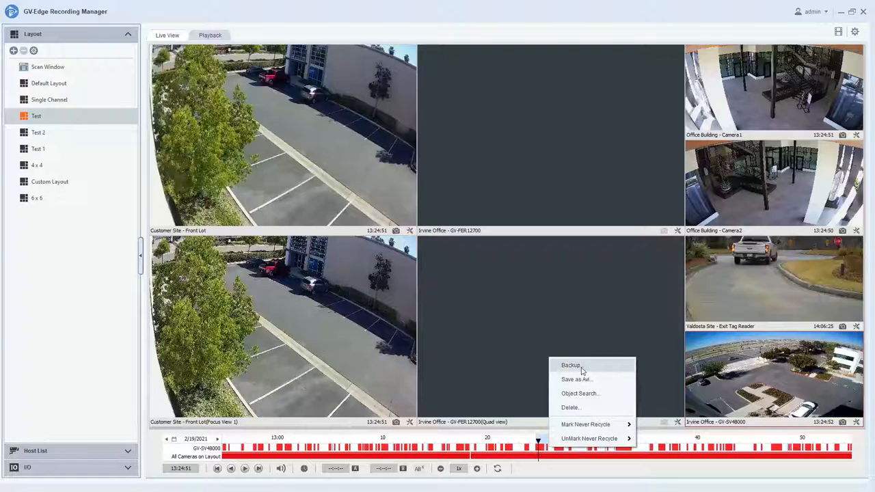
left_click(570, 365)
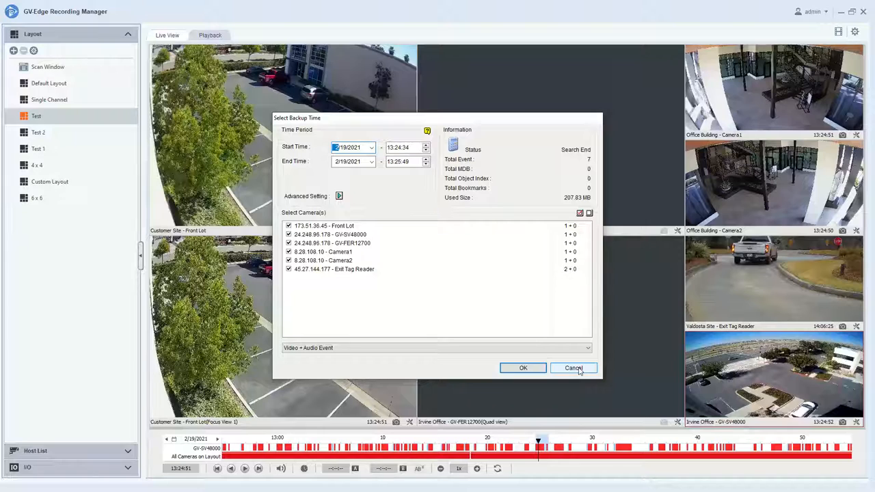
mouse_move(318, 282)
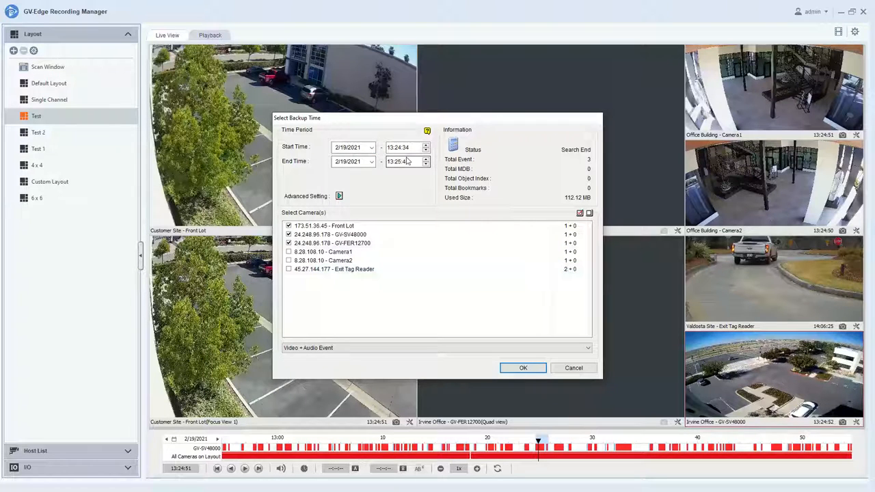
left_click(426, 159)
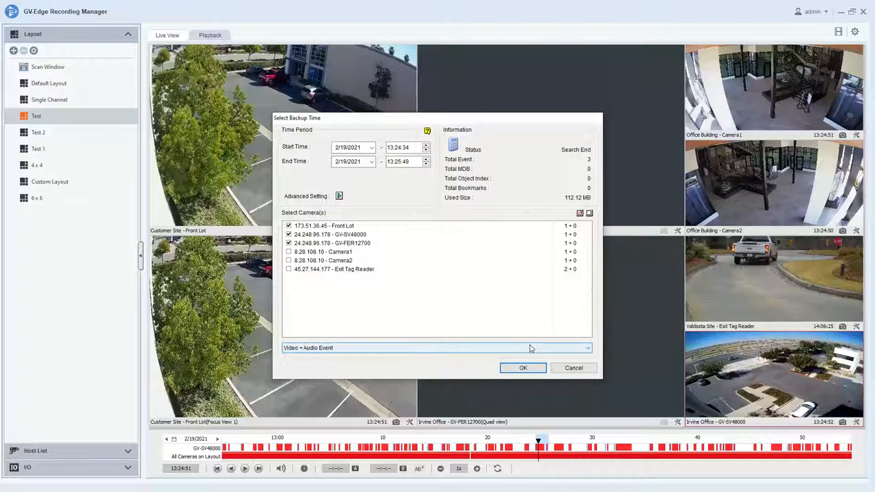
left_click(436, 348)
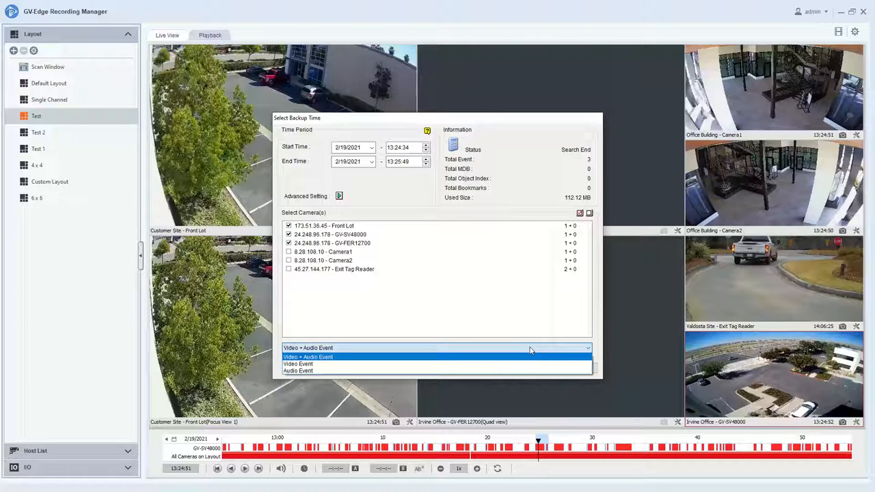
mouse_move(527, 370)
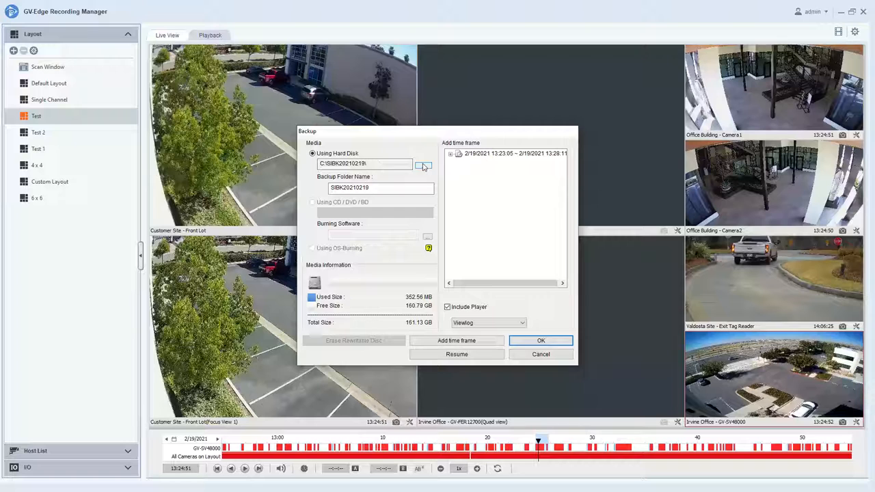
left_click(424, 164)
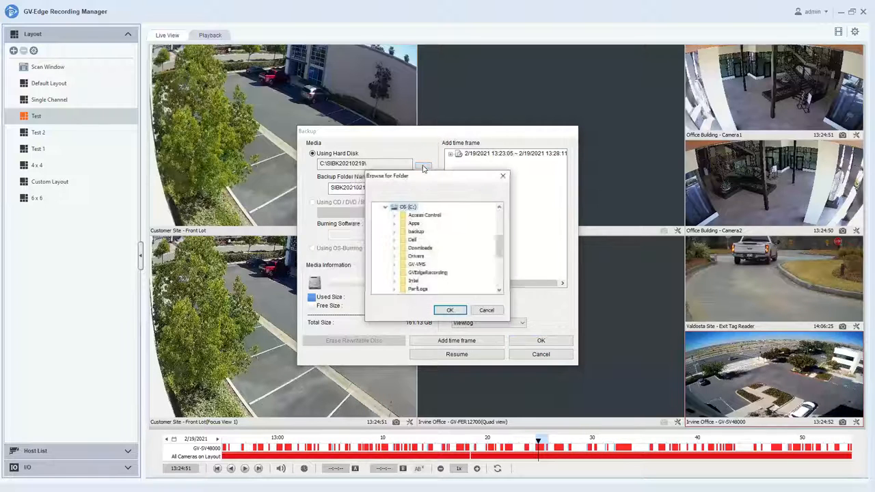
scroll("up", 3)
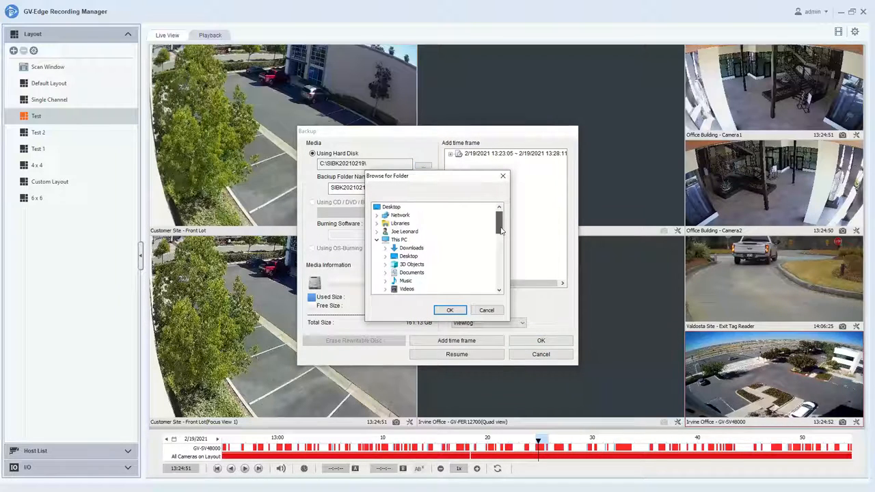
scroll("down", 3)
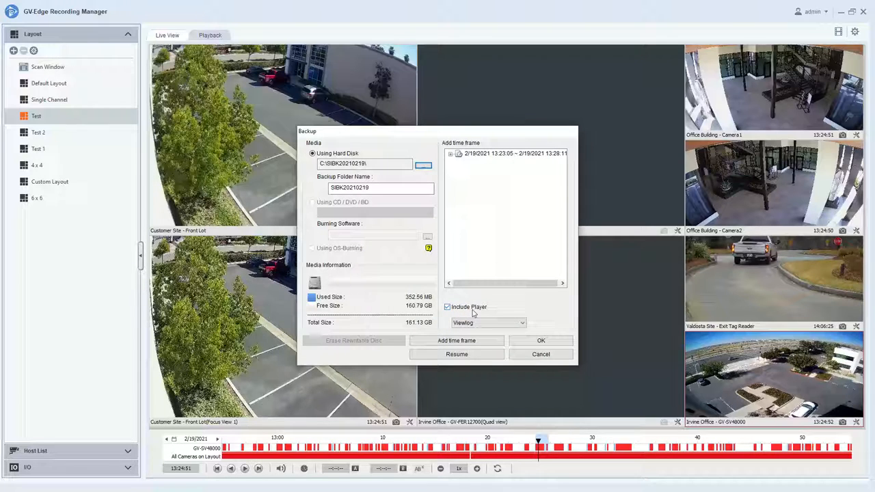
mouse_move(463, 309)
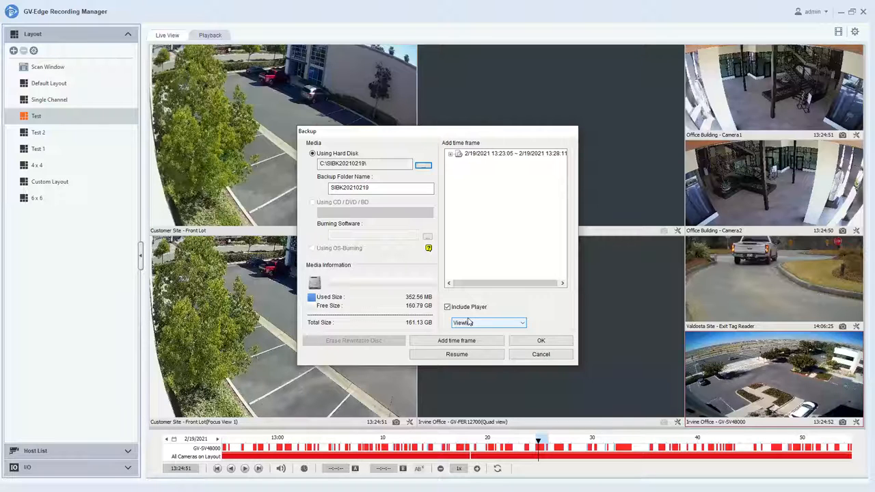
left_click(541, 354)
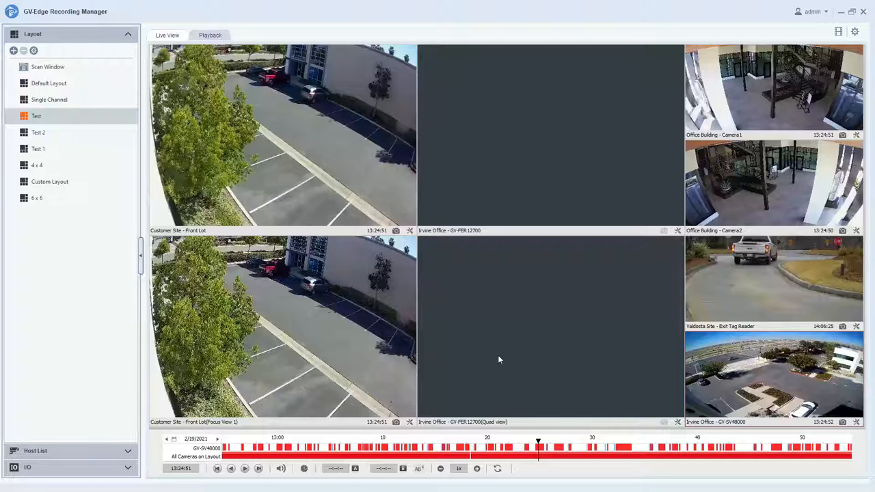
mouse_move(496, 361)
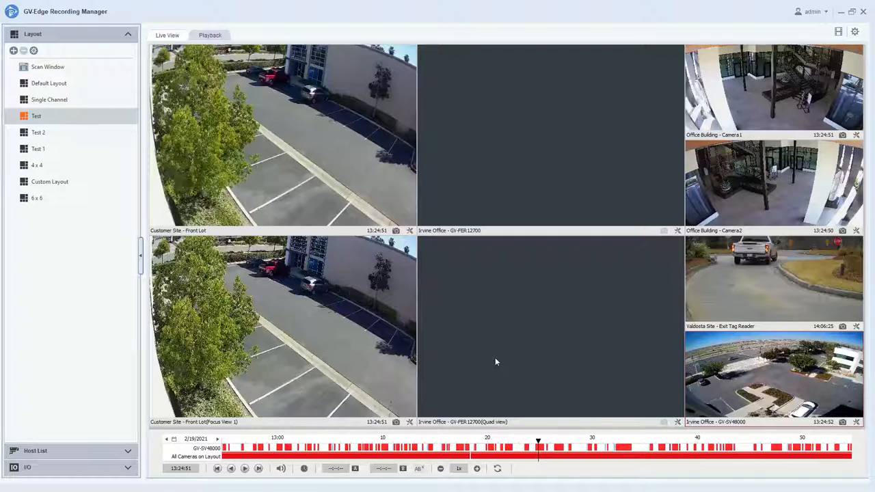
mouse_move(681, 122)
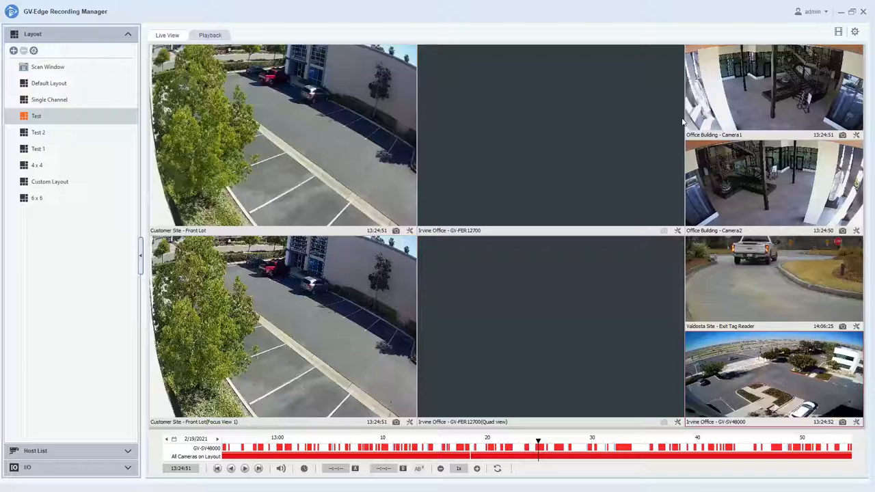
mouse_move(731, 31)
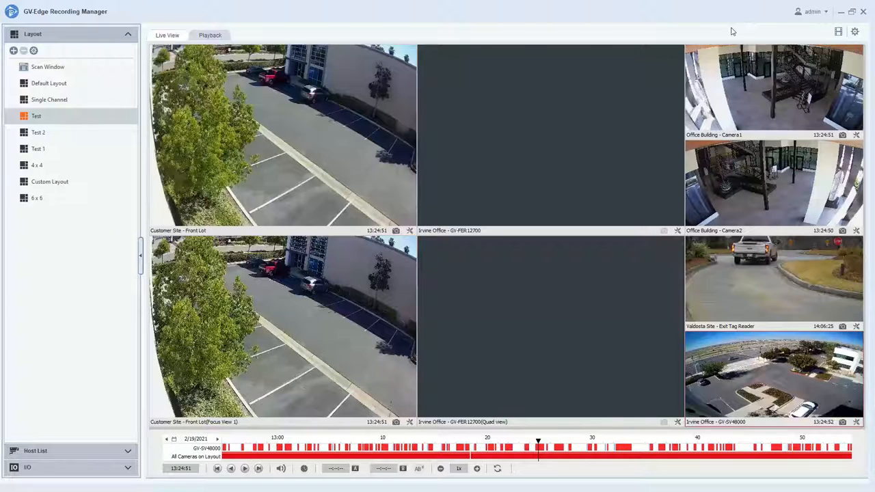